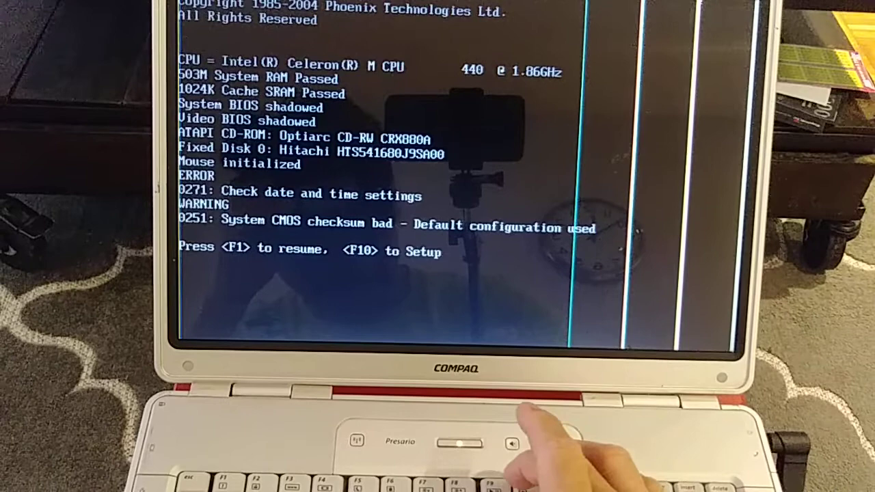
Enter the BIOS Setup utility from the CMOS checksum error screen via F10
key("F10")
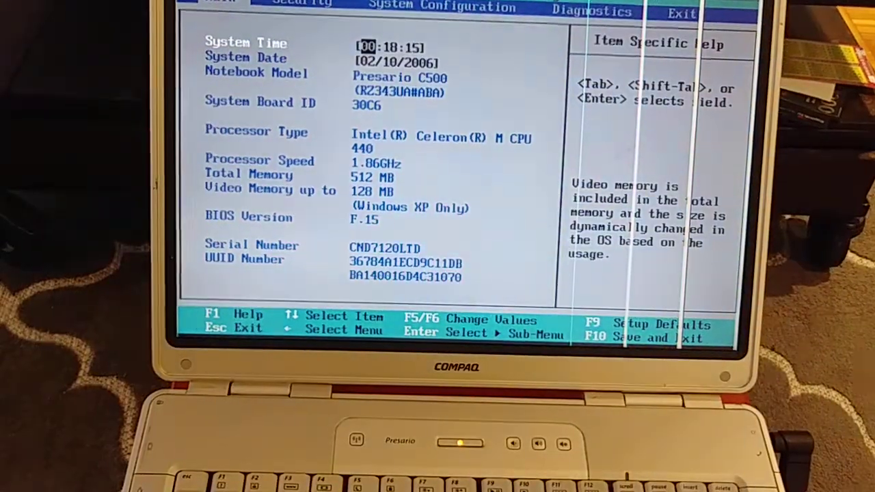